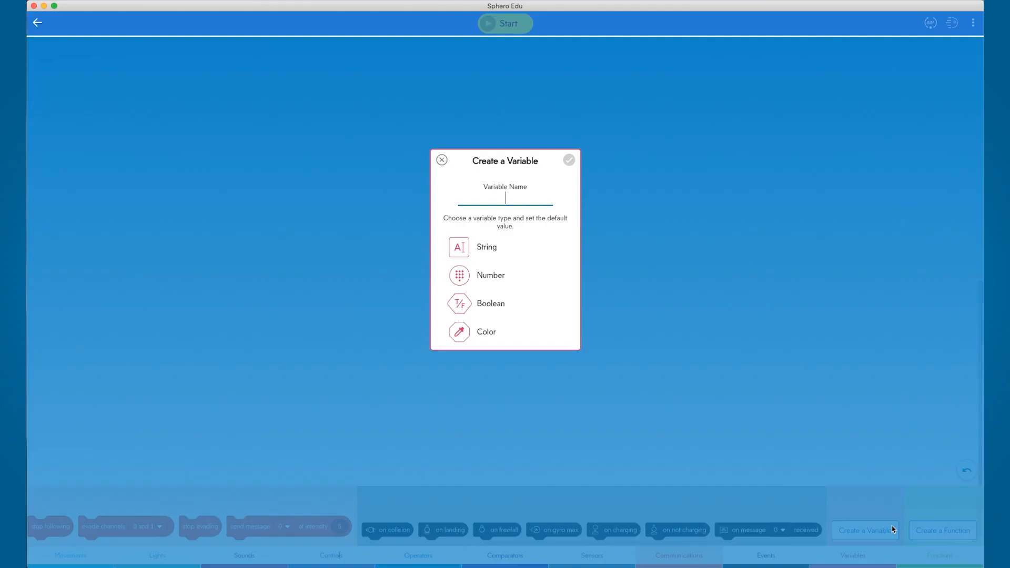
Step: Name the first variable p1Score, then create the second variable p2Score
{"action": "type", "text": "p1Scor"}
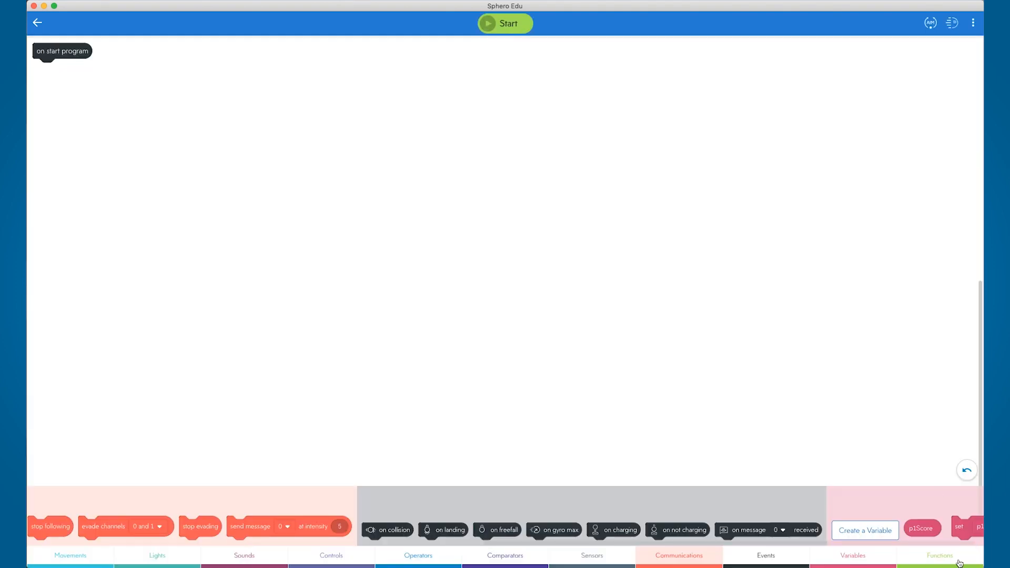
{"action": "left_click", "coordinate": [864, 530]}
{"action": "type", "text": "p2Score"}
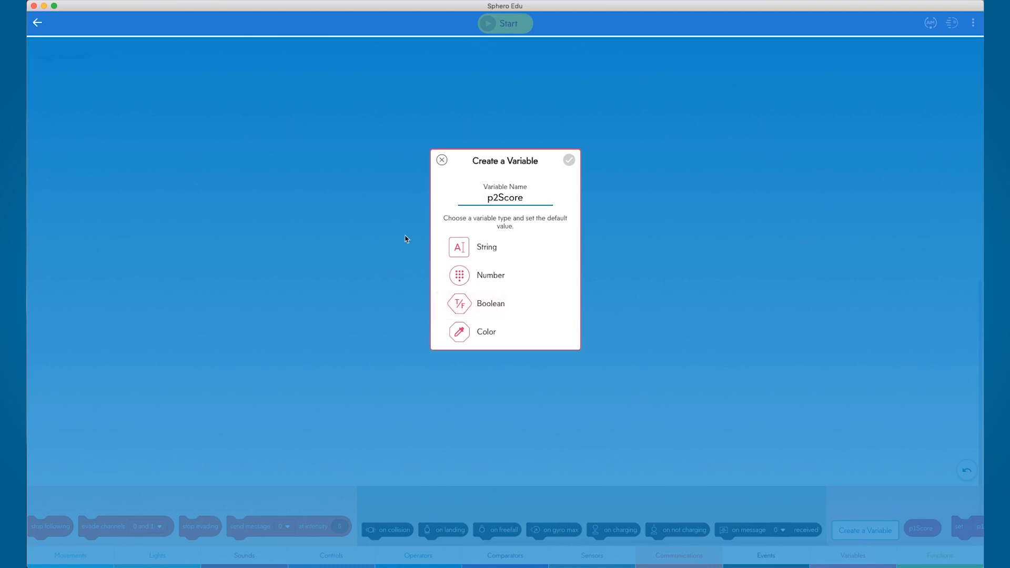
{"action": "left_click", "coordinate": [567, 160]}
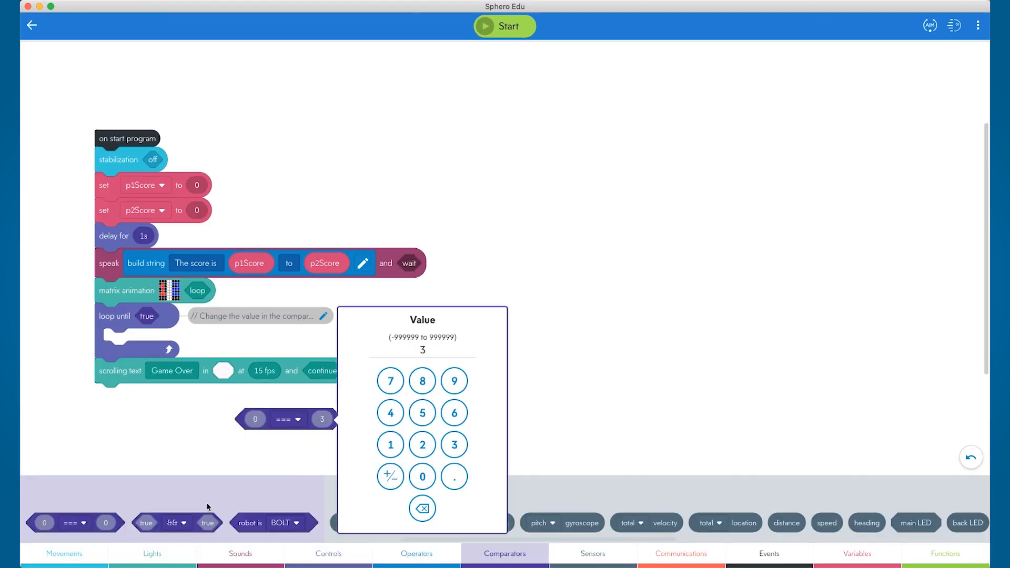
Step: Set the comparison value to 3 and drag the p1Score variable onto the canvas
{"action": "left_click", "coordinate": [416, 554]}
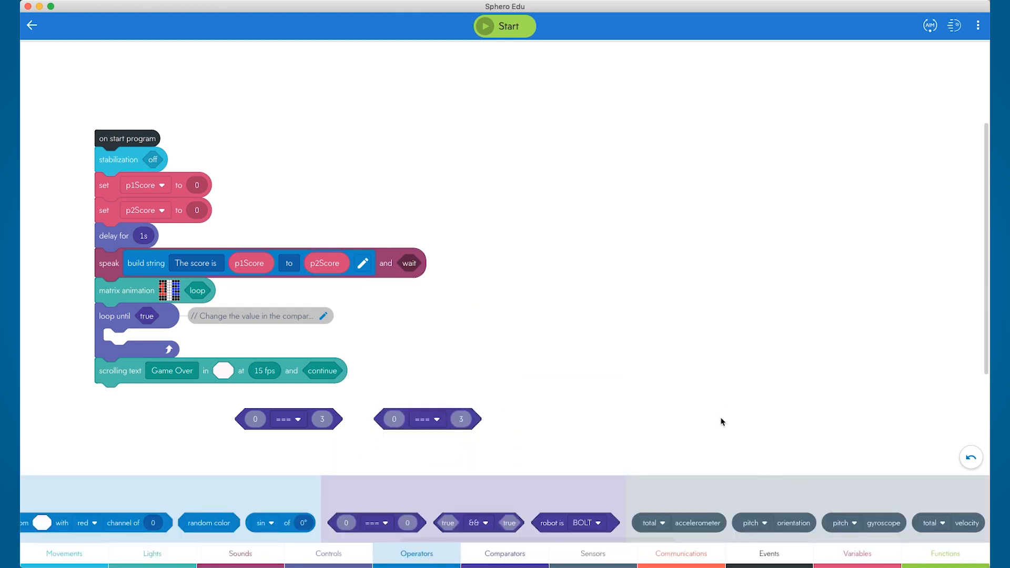
{"action": "left_click", "coordinate": [856, 553]}
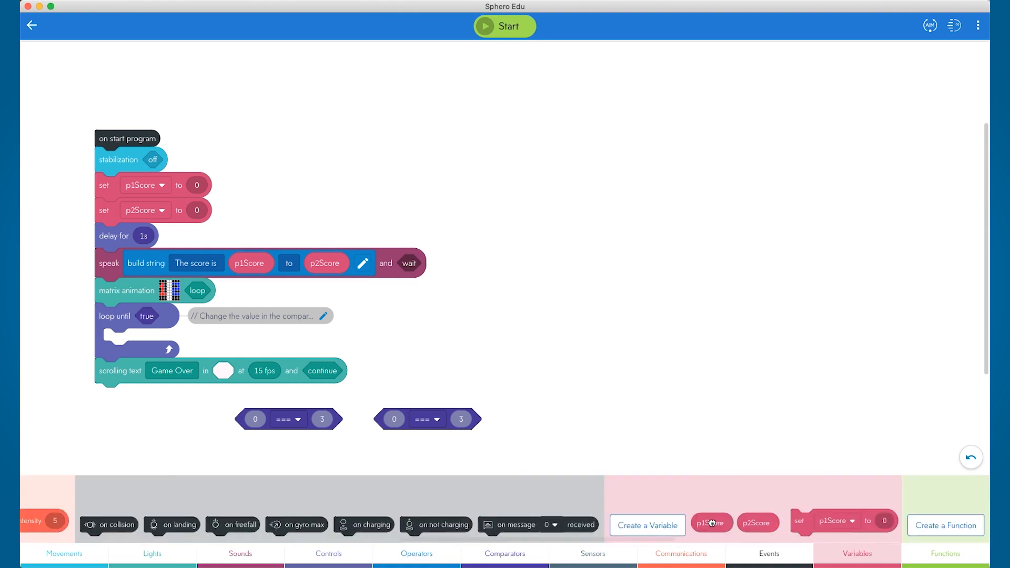
{"action": "left_click_drag", "start_coordinate": [711, 523], "coordinate": [688, 482]}
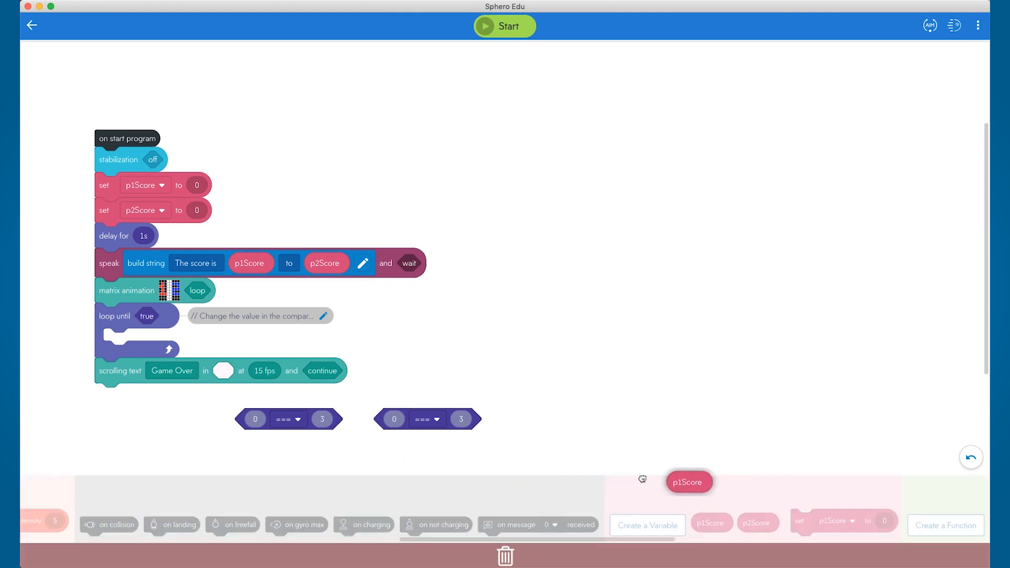